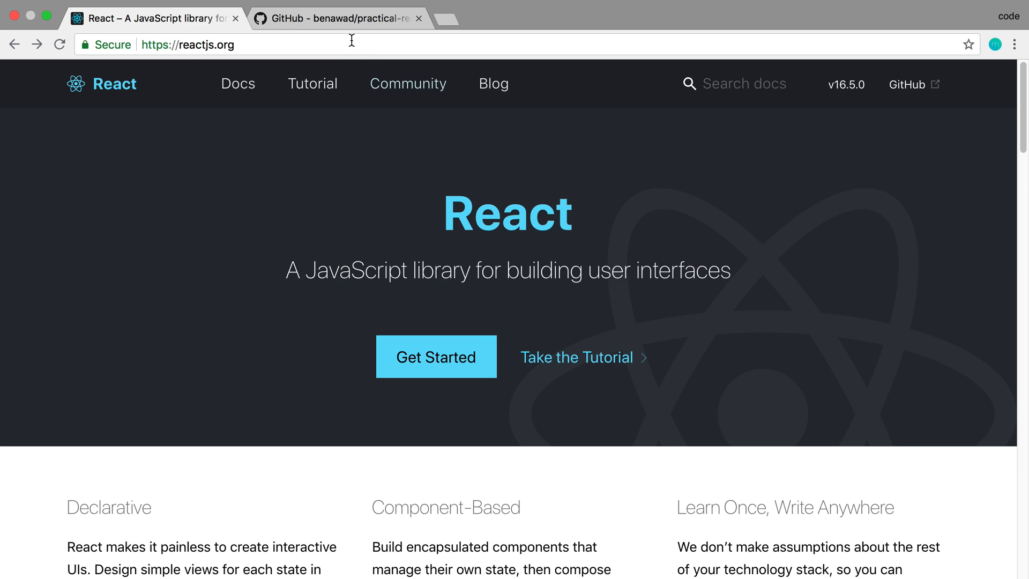
- Switch from the React homepage to the benawad/practical-react GitHub repository page
left_click(335, 19)
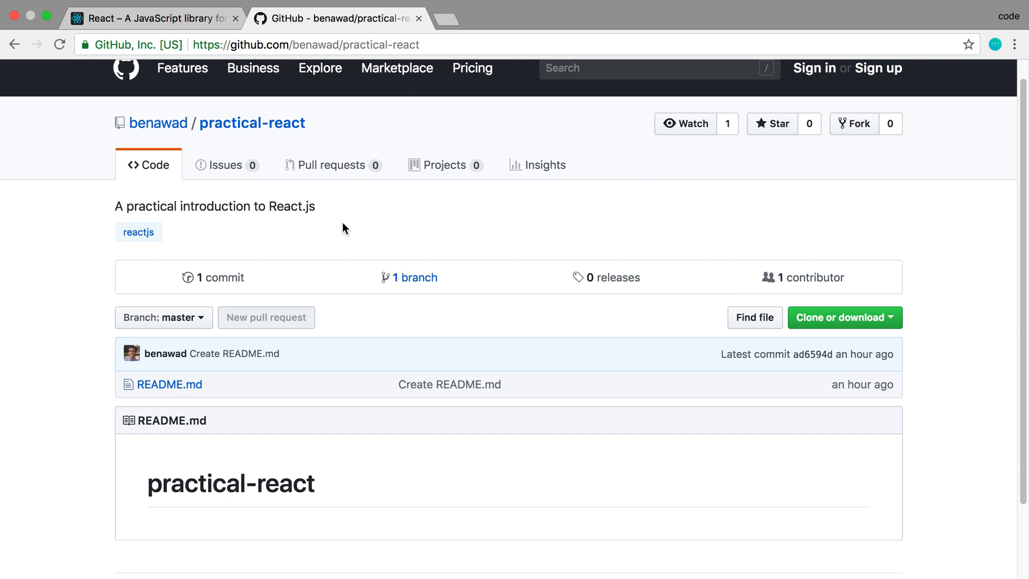
mouse_move(470, 210)
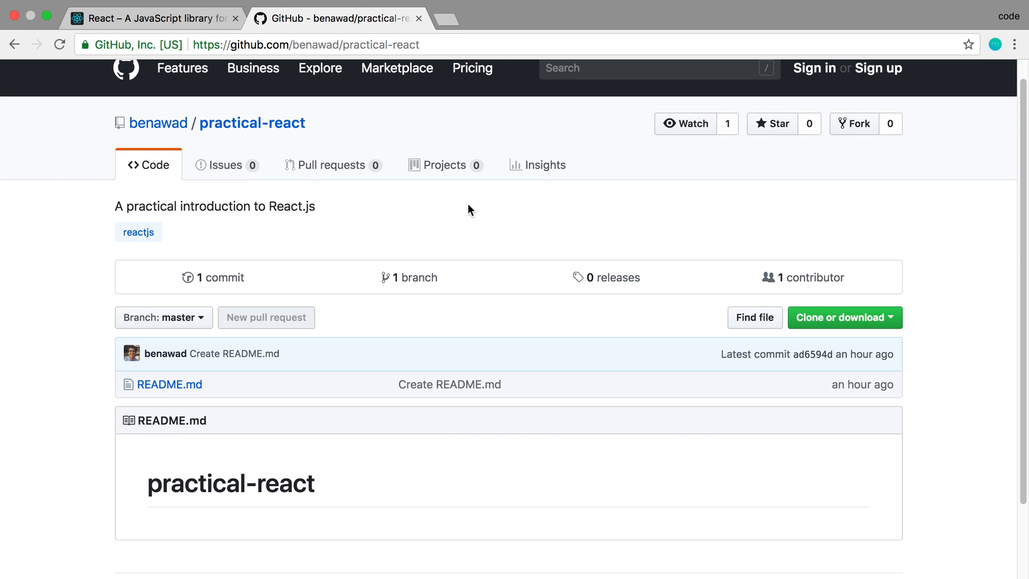
mouse_move(221, 172)
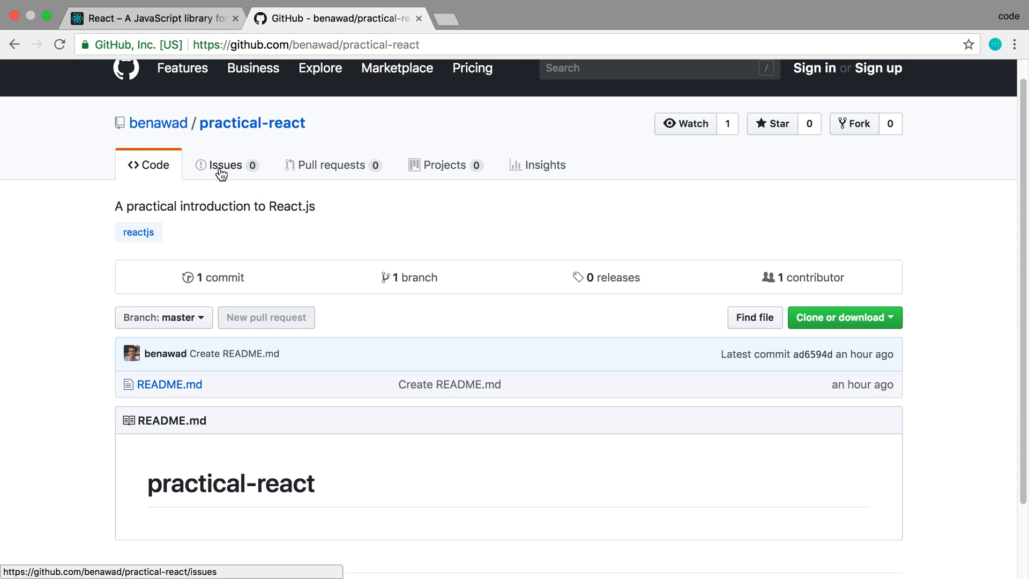
mouse_move(415, 226)
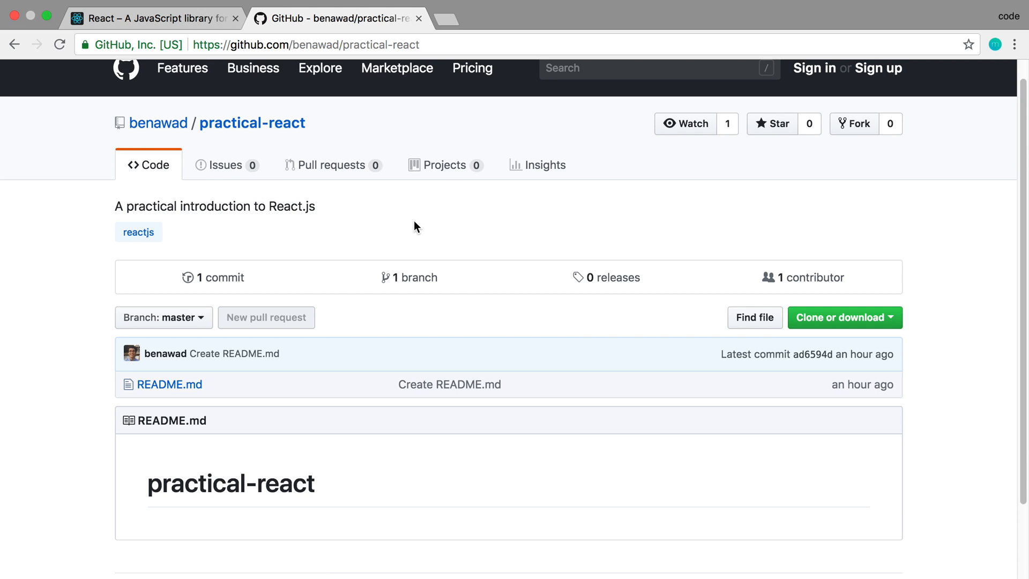